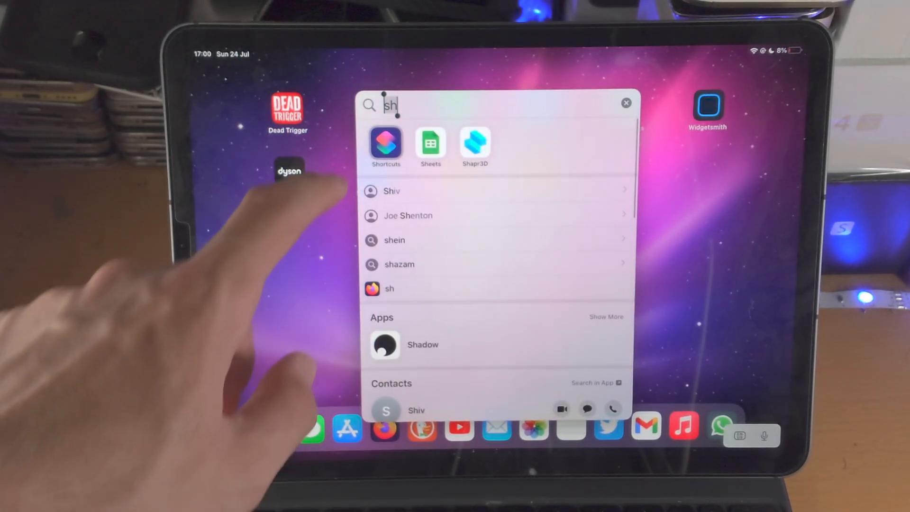
Launch the Shortcuts app from the Spotlight search results
left_click(384, 145)
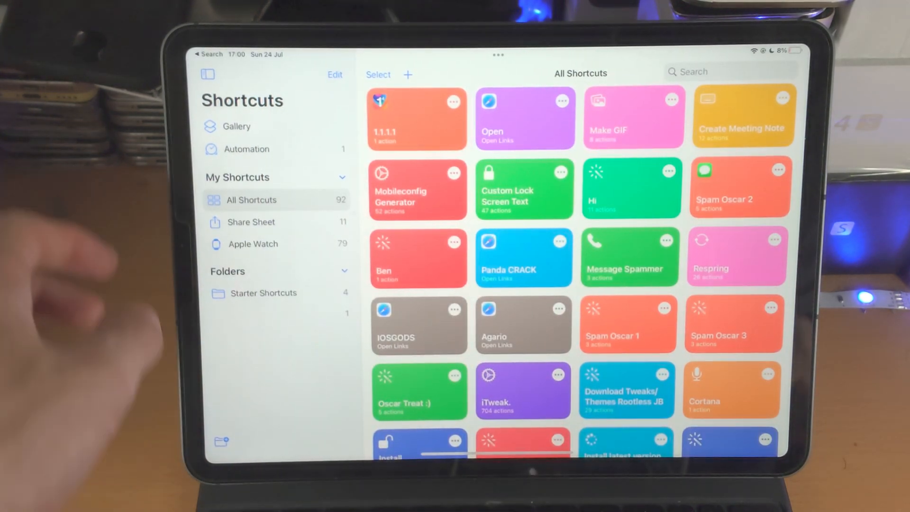
Create a blank shortcut and add an Open App action found by searching 'Open'
left_click(407, 75)
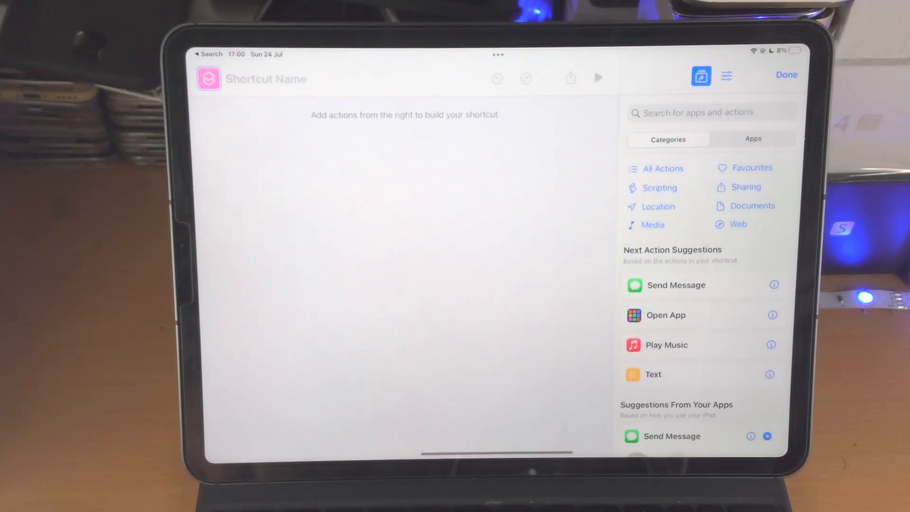
left_click(696, 112)
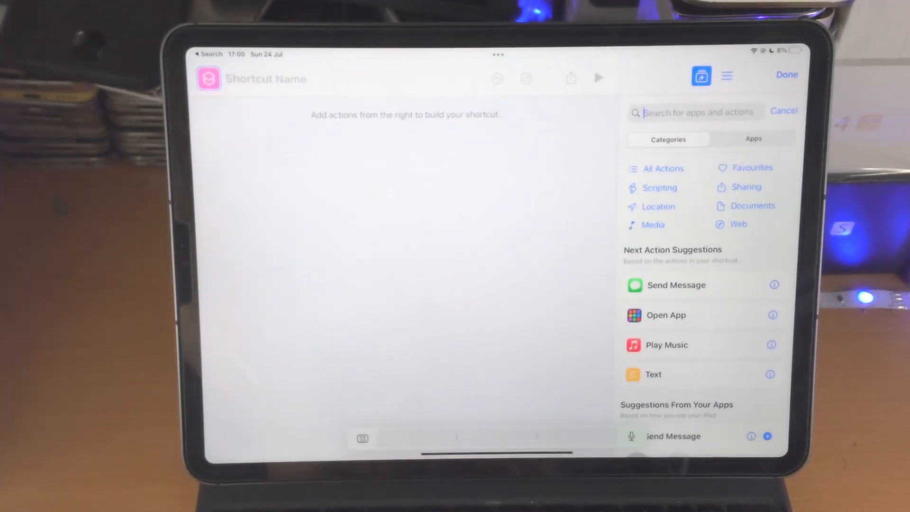
type("Open a")
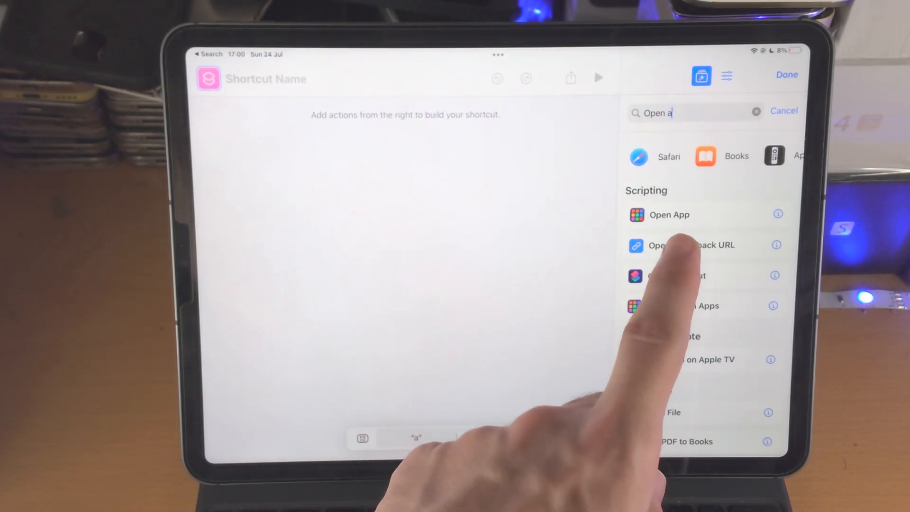
left_click(669, 215)
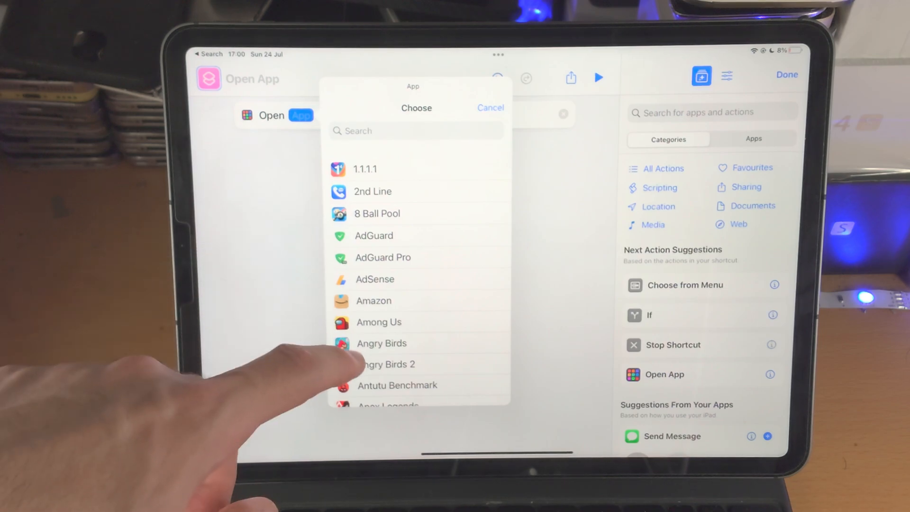
Set the Open App action to iMovie and type the shortcut's name
scroll("down", 3)
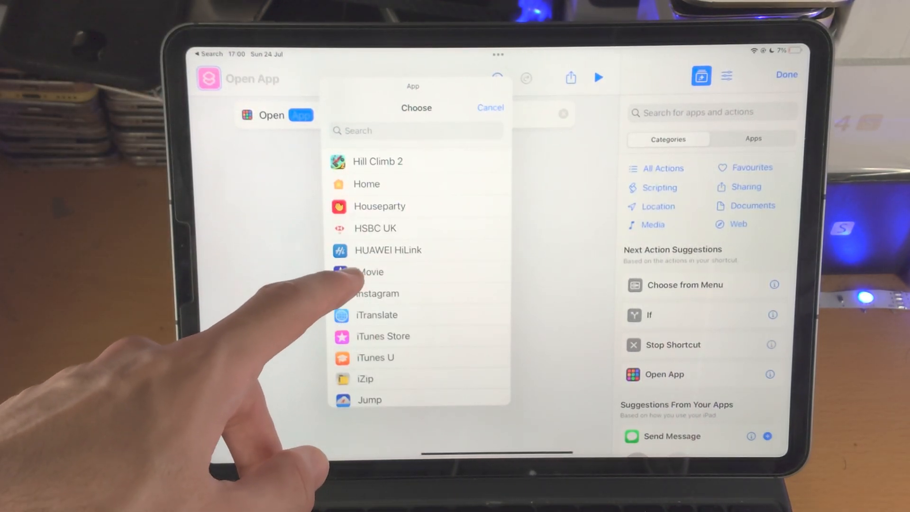
left_click(368, 271)
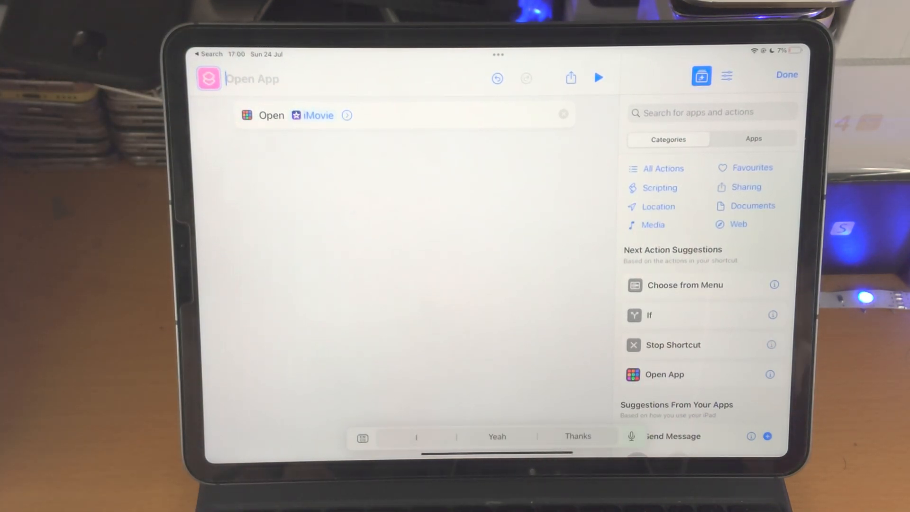
type("IMoved")
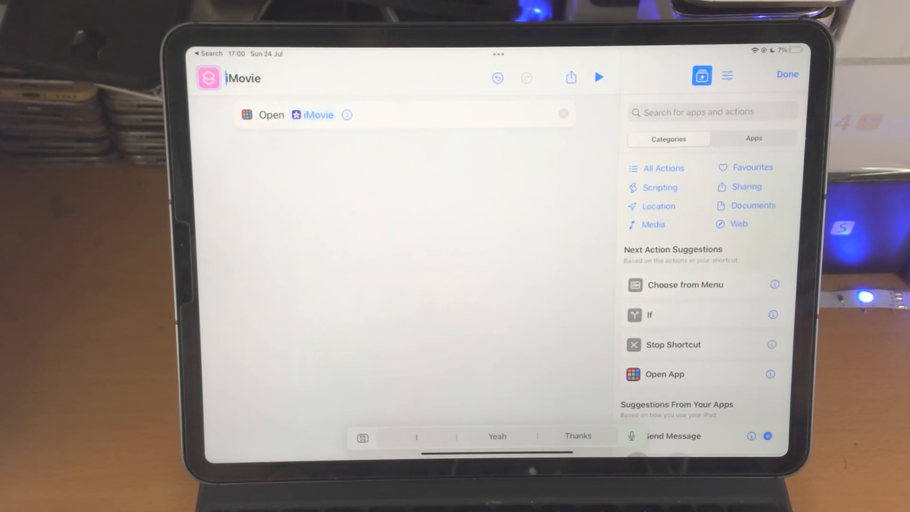
left_click(207, 78)
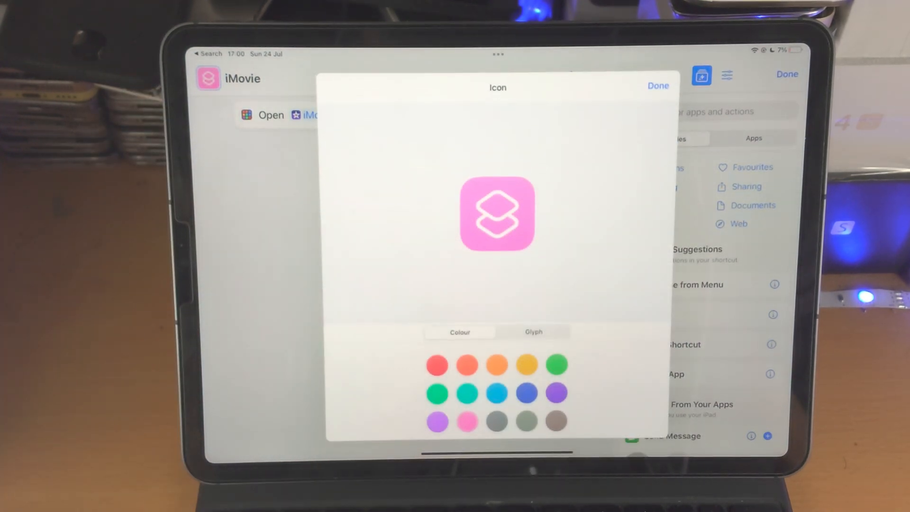
Dismiss the icon options without changing the icon, and confirm the shortcut name
left_click(657, 85)
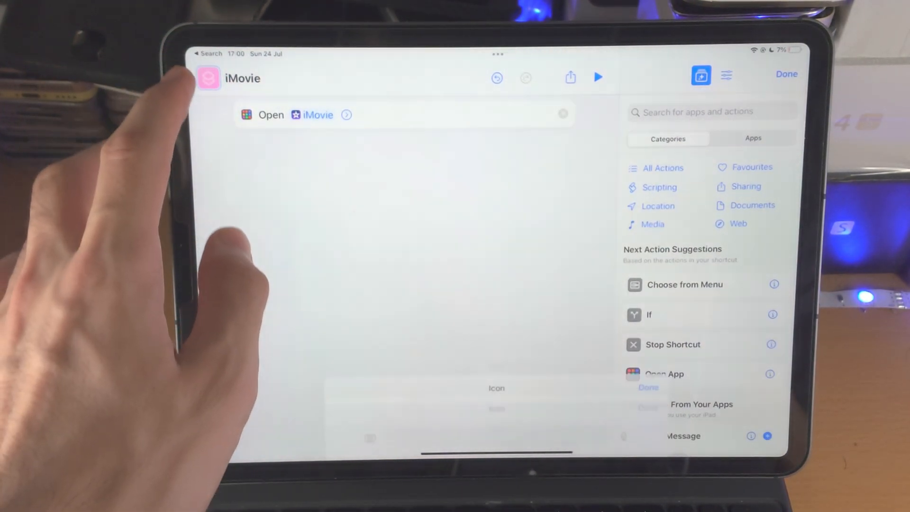
left_click(207, 78)
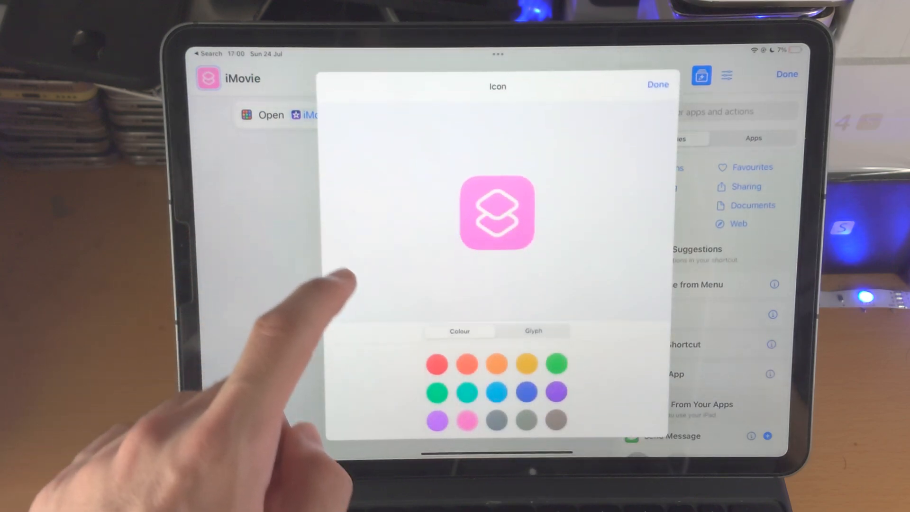
left_click(657, 85)
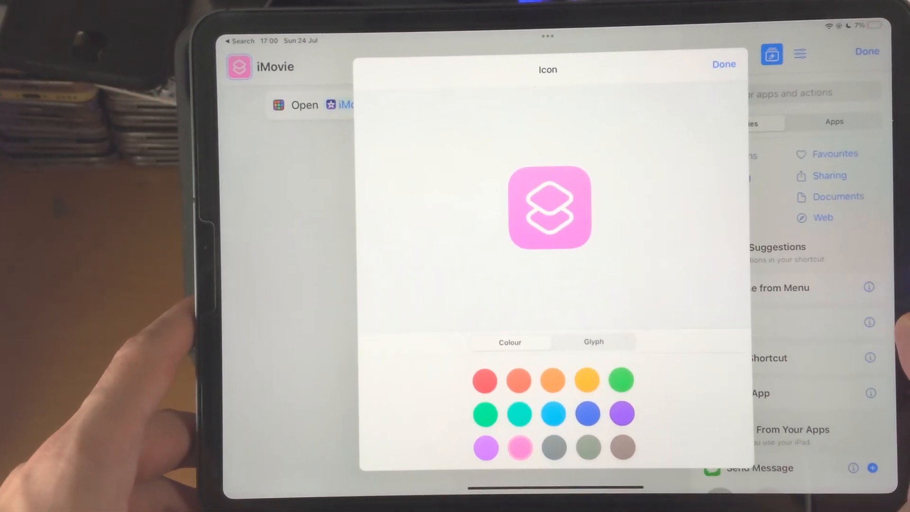
left_click(593, 341)
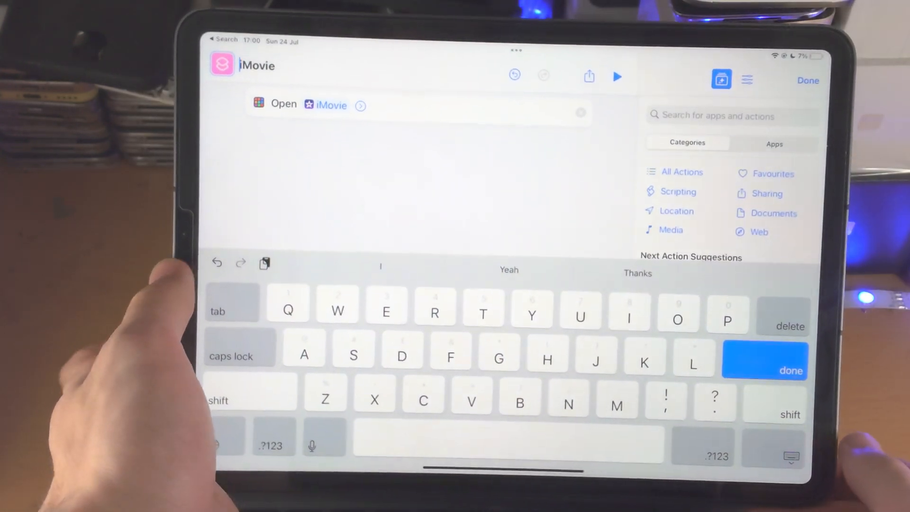
left_click(583, 76)
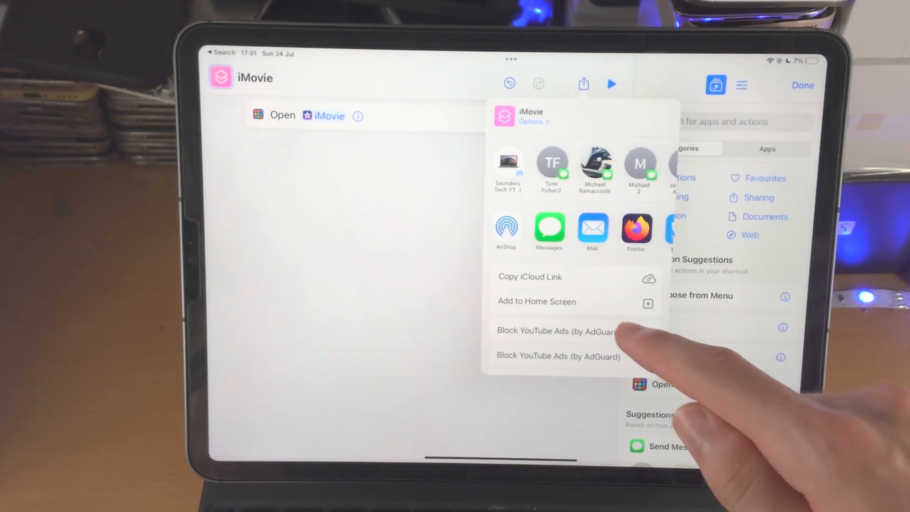
Add the iMovie shortcut to the Home Screen and run it to launch iMovie
left_click(536, 302)
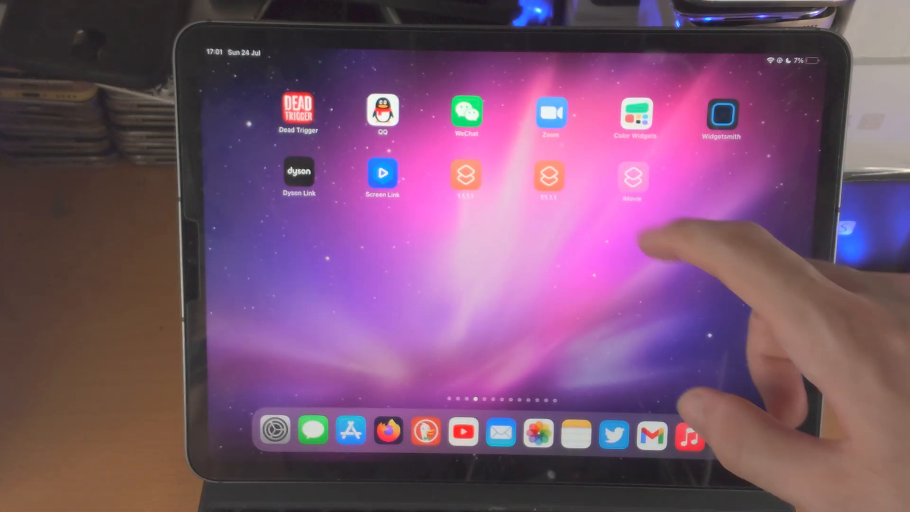
left_click(631, 174)
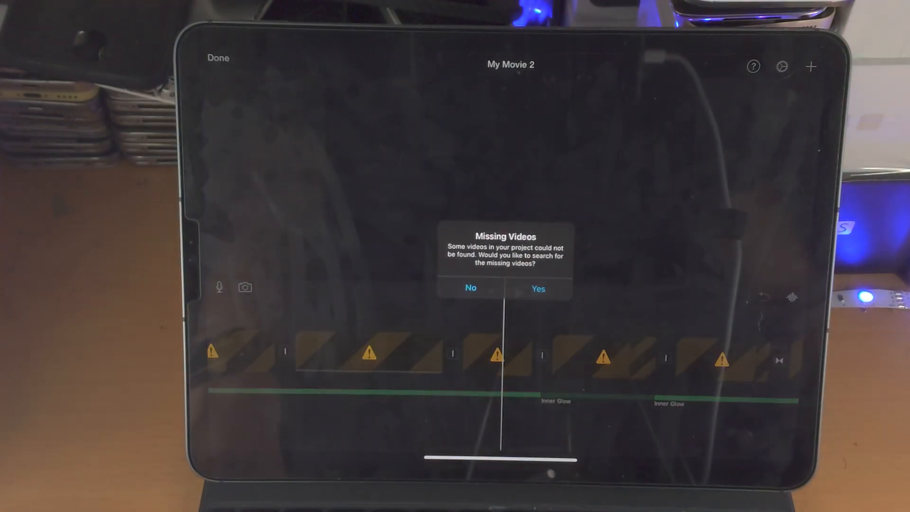